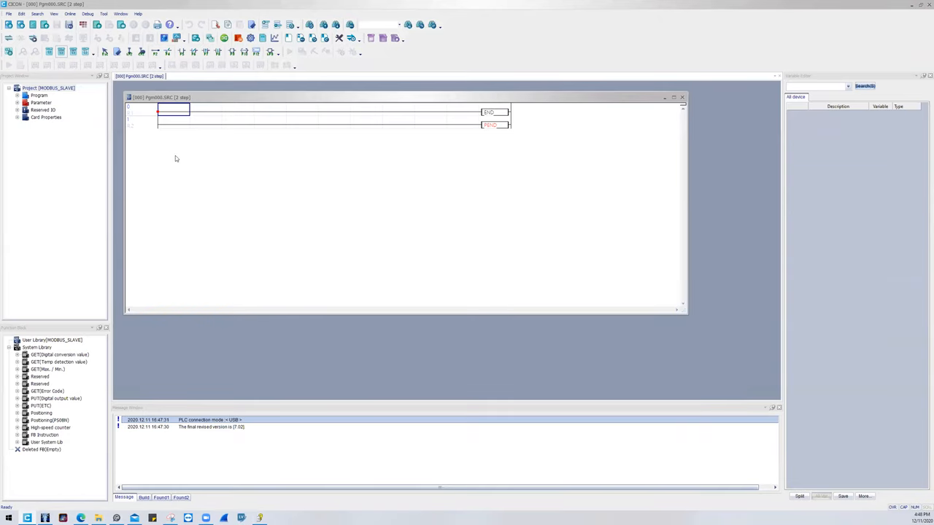
{"action": "mouse_move", "coordinate": [120, 143]}
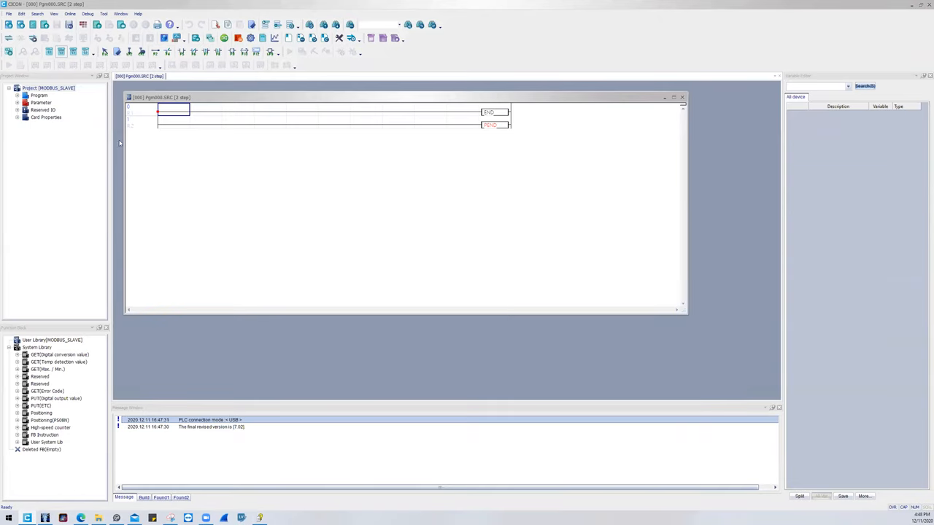
Expand the Program and Parameter branches and select the PLC Parameter entry.
{"action": "left_click", "coordinate": [18, 96]}
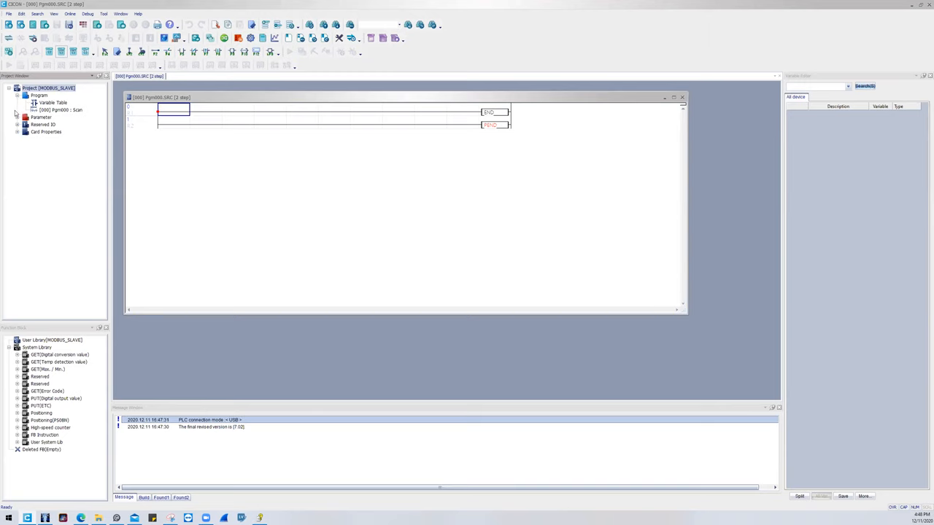
{"action": "left_click", "coordinate": [18, 117]}
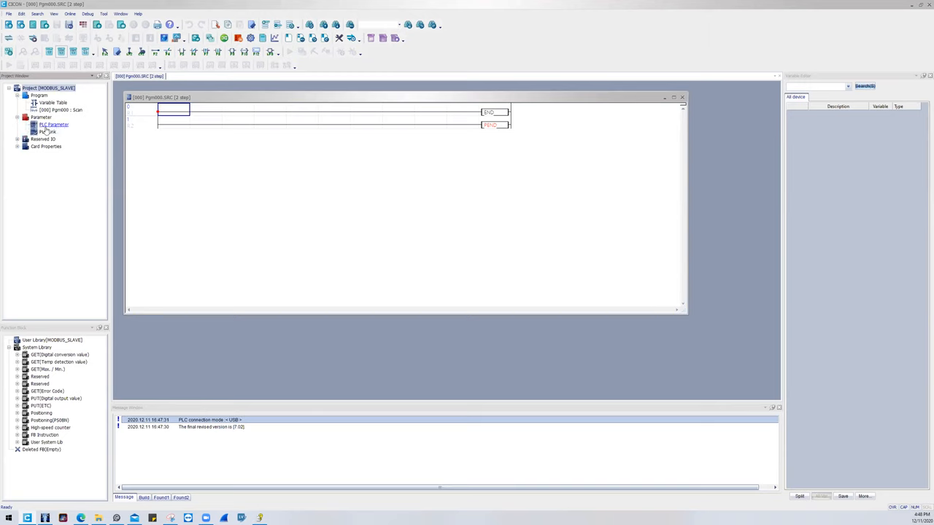
{"action": "left_click", "coordinate": [52, 124]}
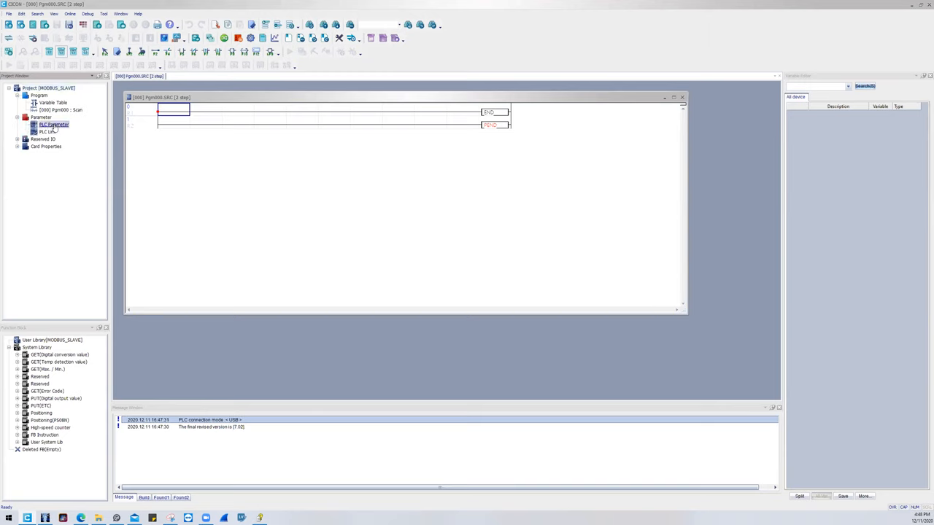
Bring up the PLC Parameter settings and review the Channel 1 and Channel 2 communication settings.
{"action": "double_click", "coordinate": [53, 124]}
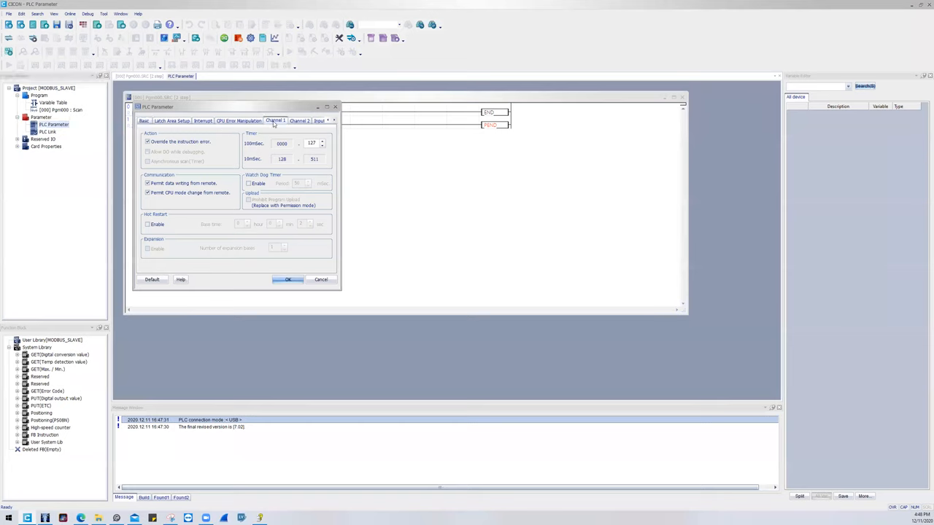
{"action": "left_click", "coordinate": [246, 119]}
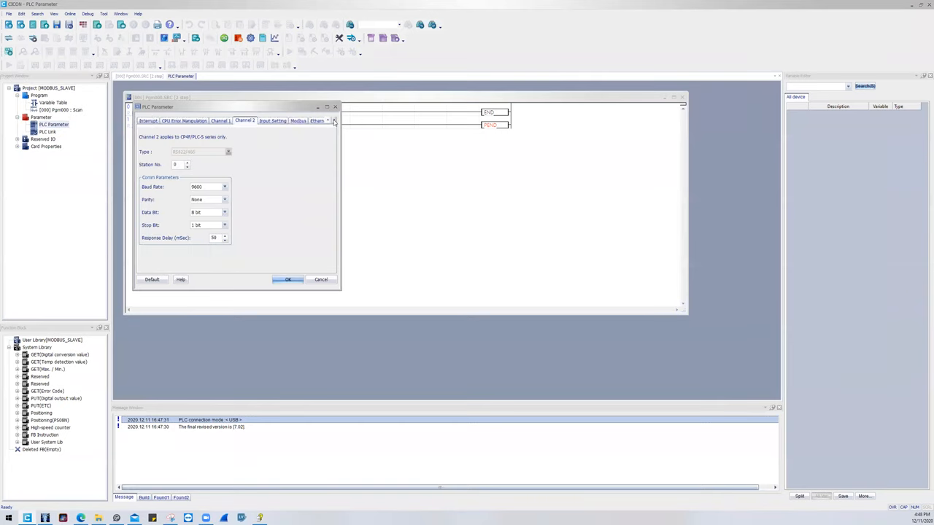
{"action": "left_click", "coordinate": [198, 120]}
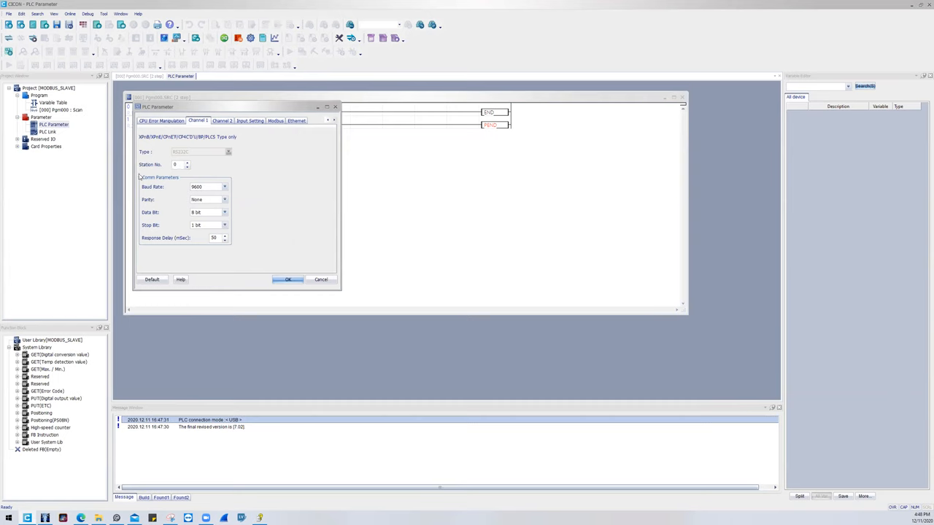
{"action": "left_click", "coordinate": [222, 119]}
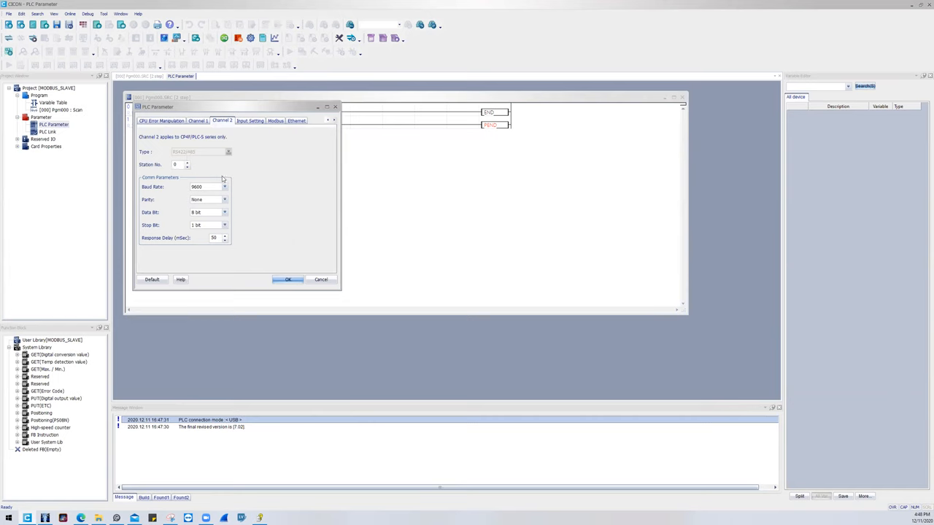
{"action": "mouse_move", "coordinate": [245, 207]}
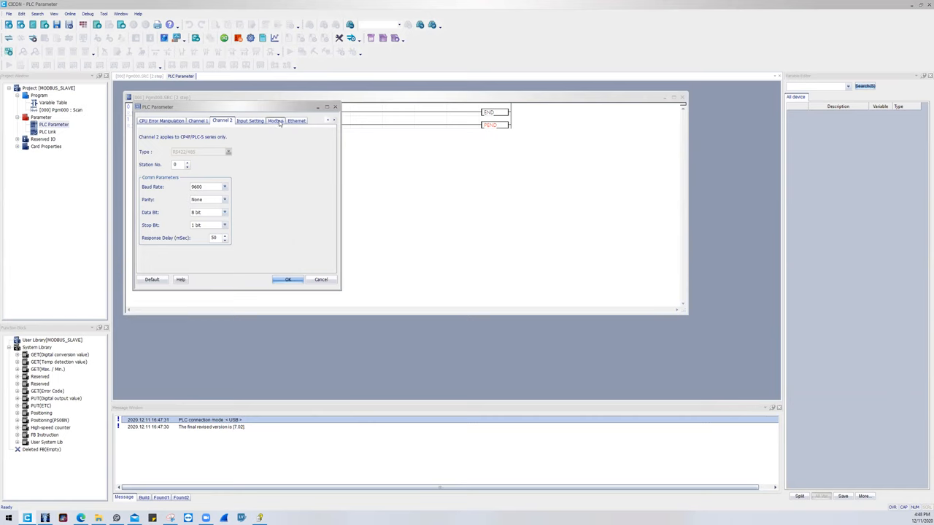
Review the Ethernet settings, then move to the Modbus slave settings.
{"action": "left_click", "coordinate": [296, 120]}
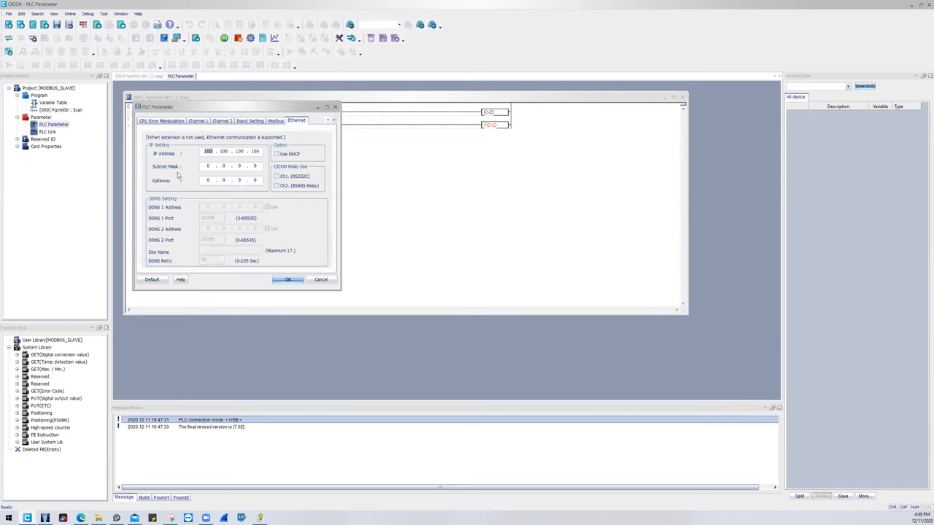
{"action": "mouse_move", "coordinate": [254, 190]}
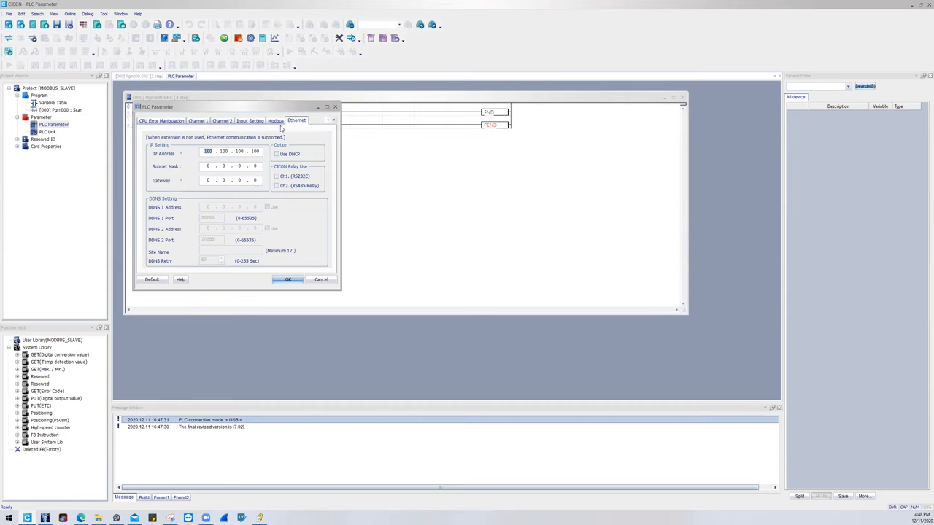
{"action": "left_click", "coordinate": [274, 120]}
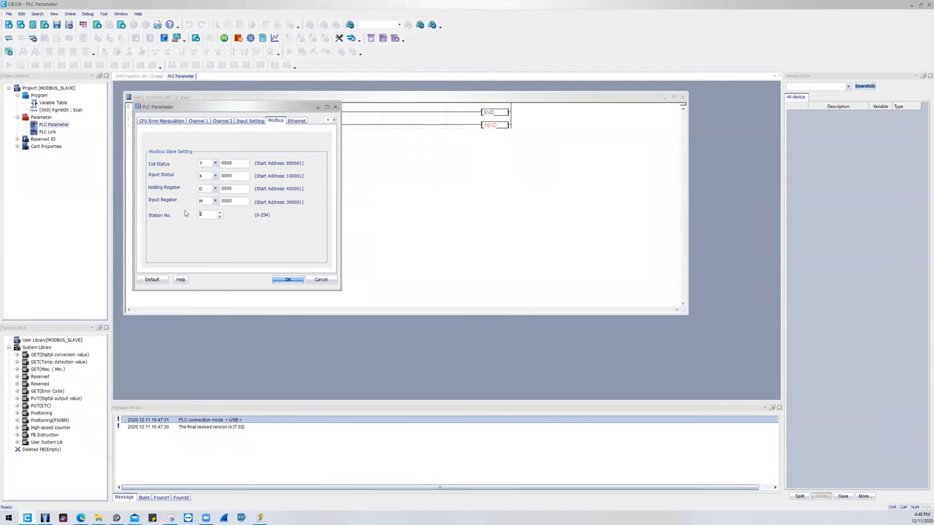
Inspect the coil status start-address choices in the Modbus Slave Setting.
{"action": "left_click", "coordinate": [214, 163]}
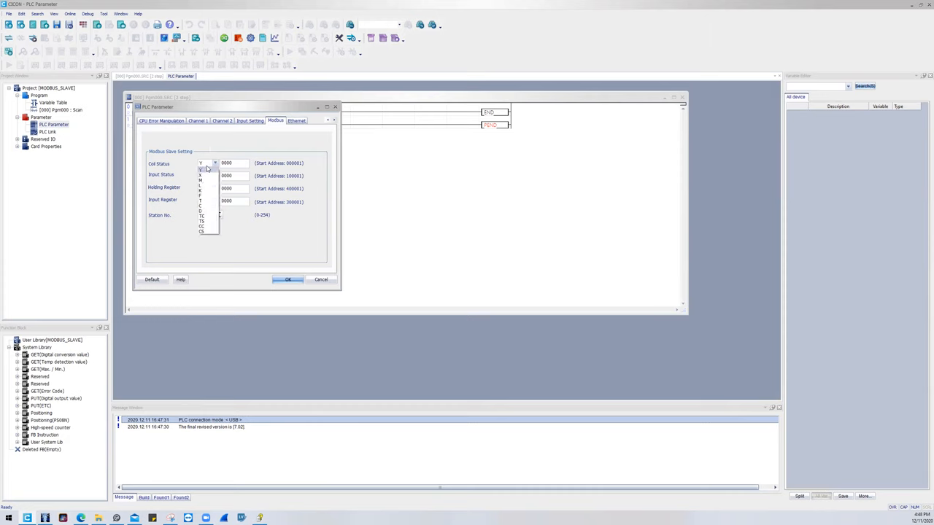
{"action": "left_click", "coordinate": [202, 164]}
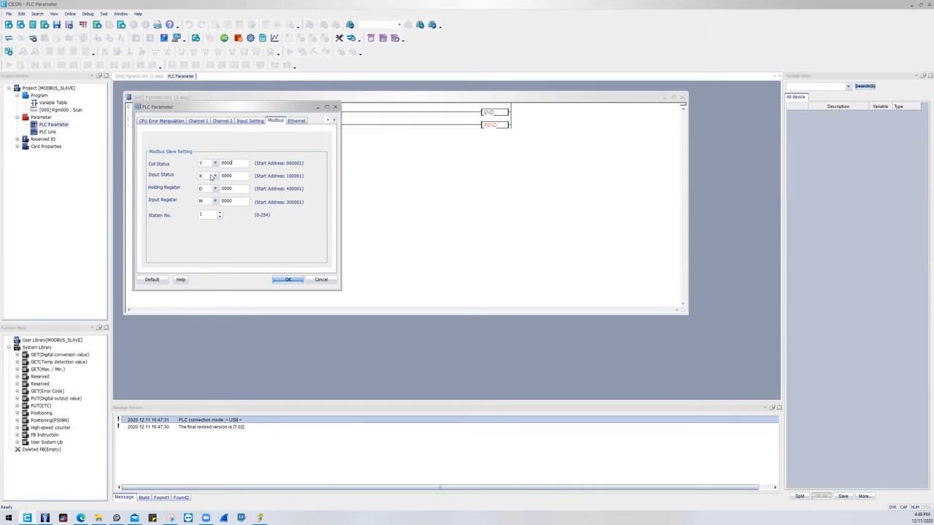
{"action": "mouse_move", "coordinate": [294, 181]}
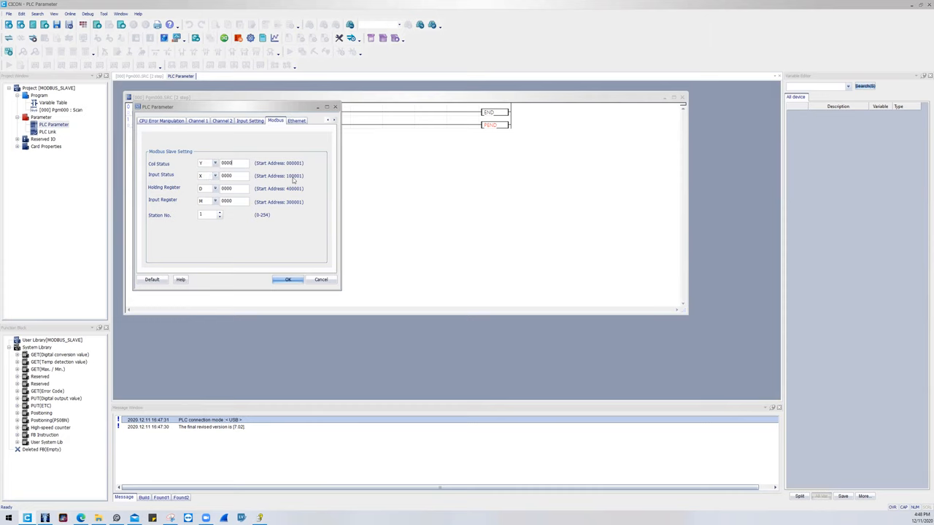
{"action": "mouse_move", "coordinate": [295, 193]}
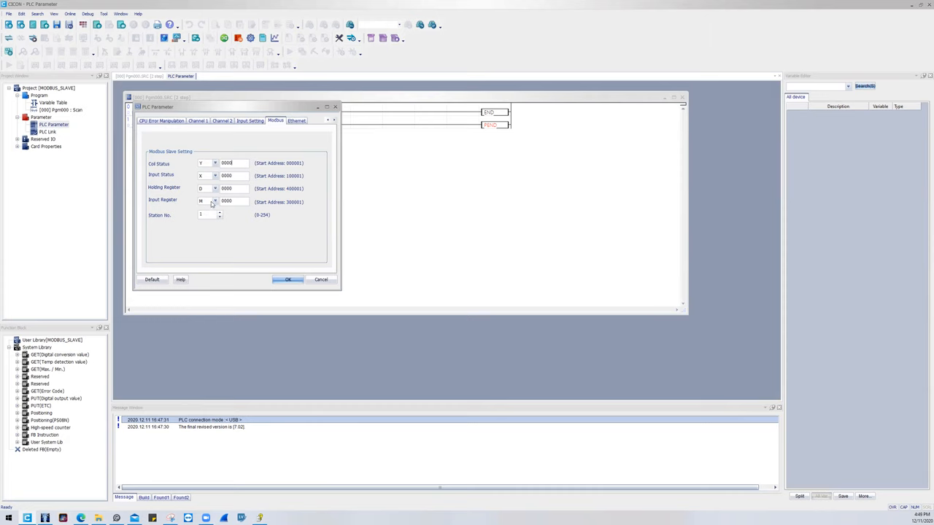
{"action": "mouse_move", "coordinate": [287, 200]}
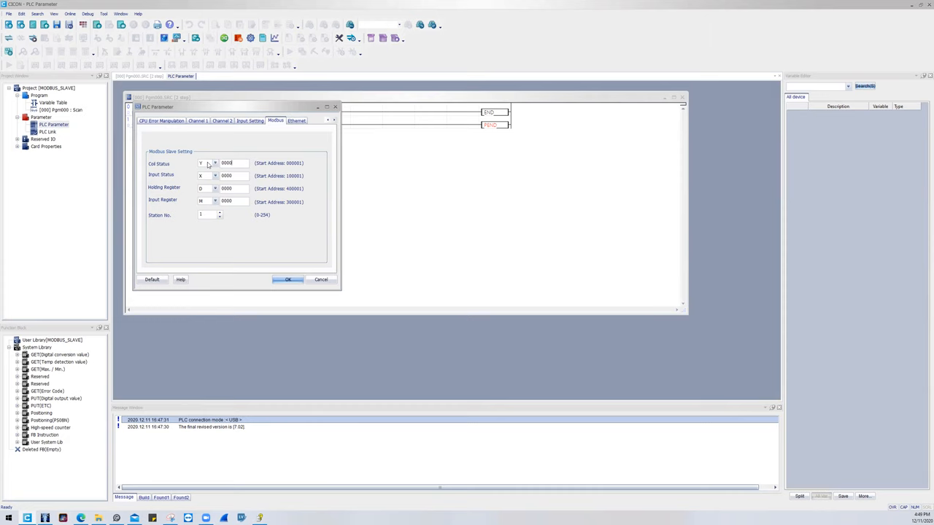
{"action": "mouse_move", "coordinate": [301, 175]}
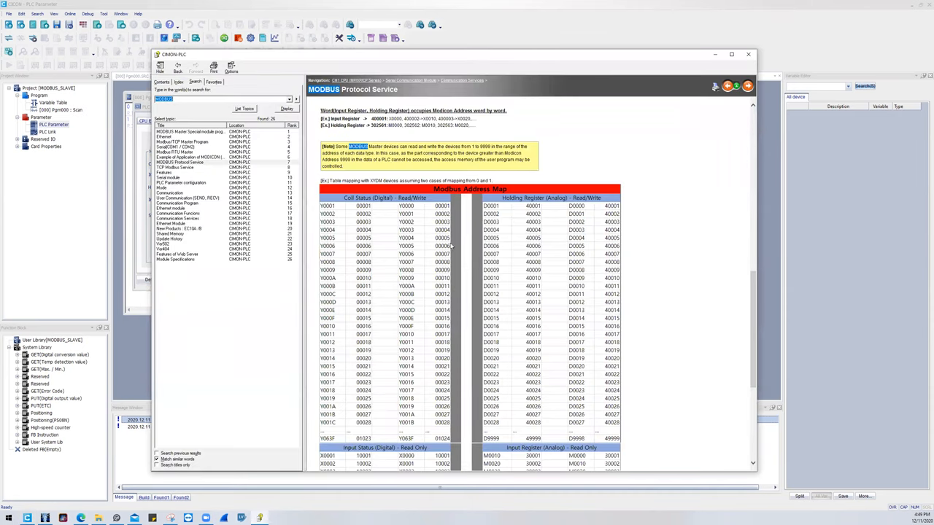
{"action": "mouse_move", "coordinate": [189, 112]}
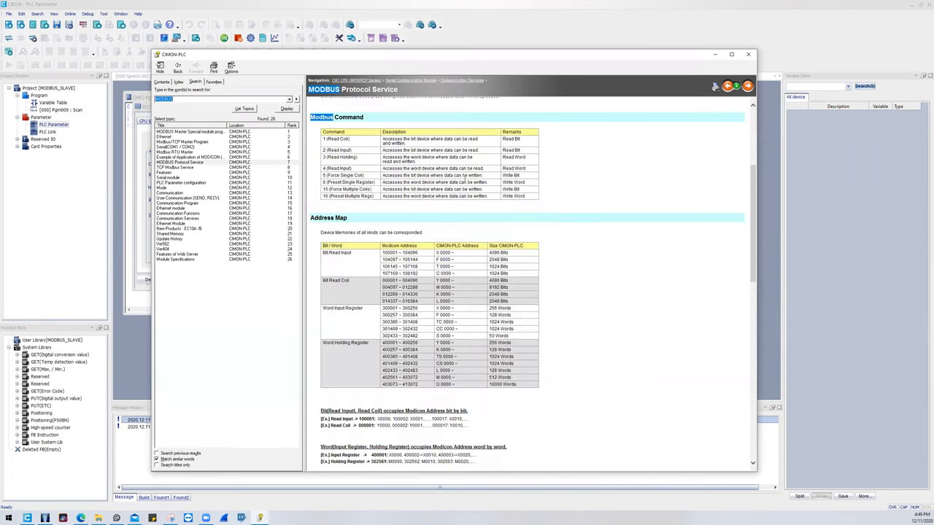
Scroll through the MODBUS Protocol Service help page to the Modbus address map table.
{"action": "scroll", "scroll_direction": "down", "scroll_amount": 3}
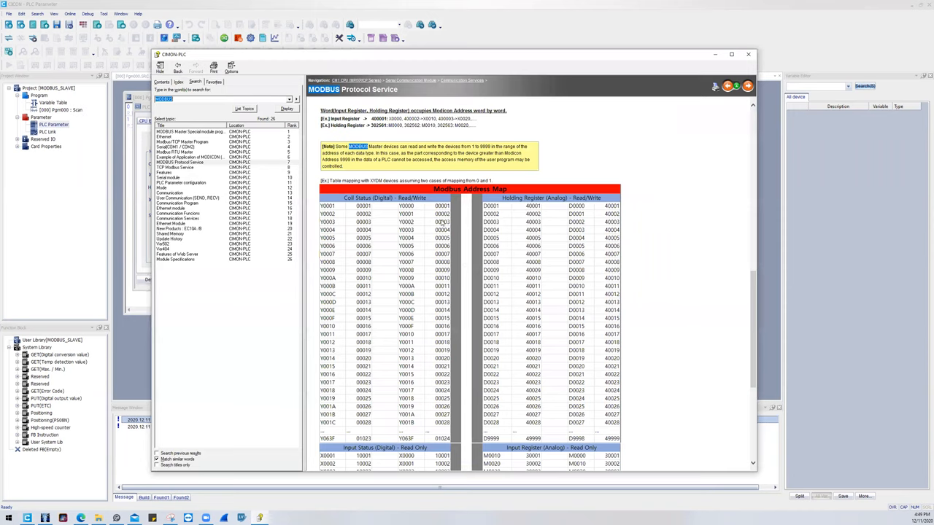
{"action": "mouse_move", "coordinate": [422, 251]}
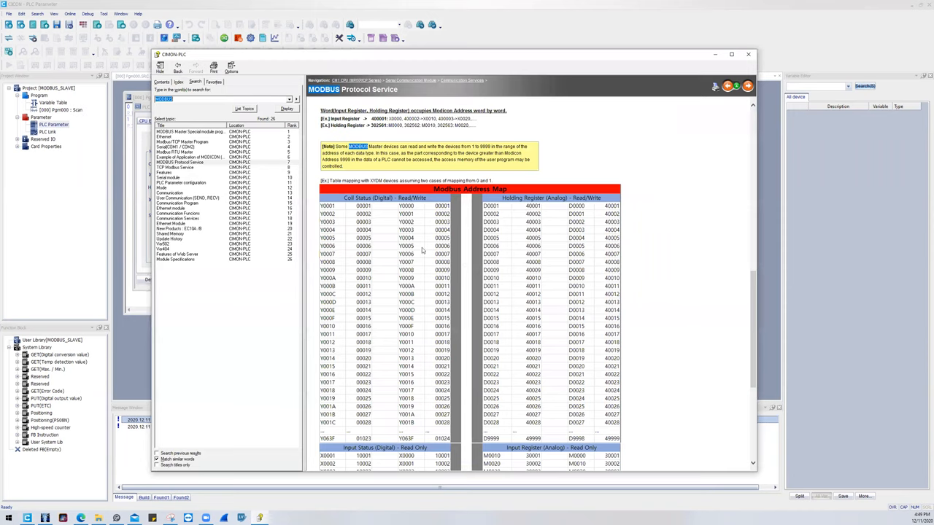
{"action": "mouse_move", "coordinate": [423, 314]}
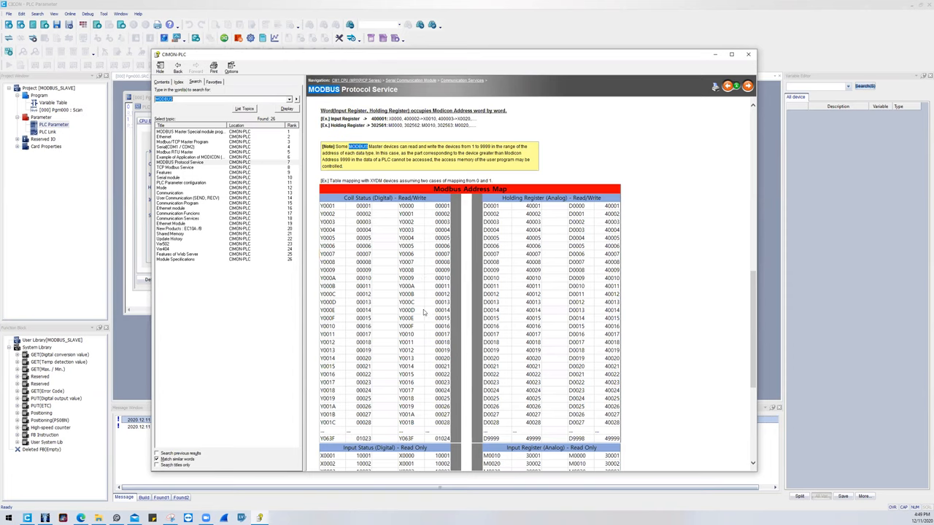
{"action": "mouse_move", "coordinate": [411, 332]}
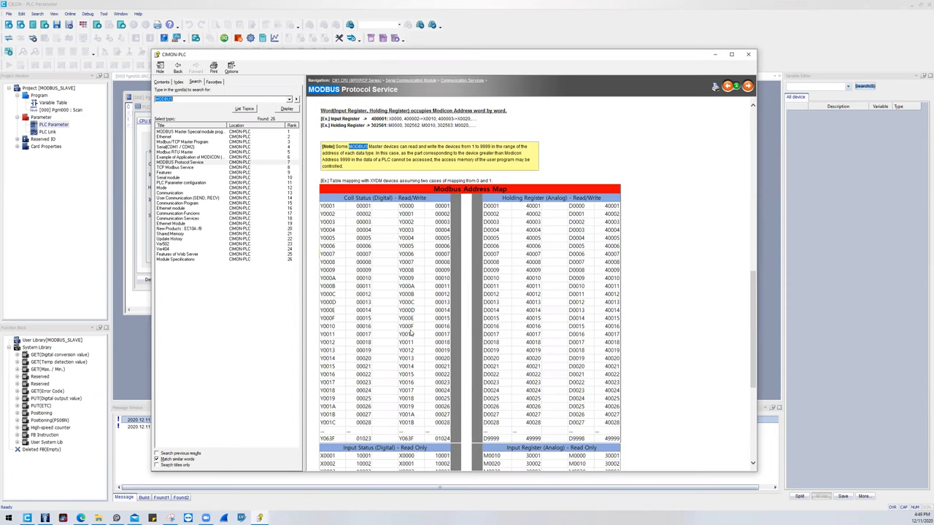
{"action": "mouse_move", "coordinate": [416, 334]}
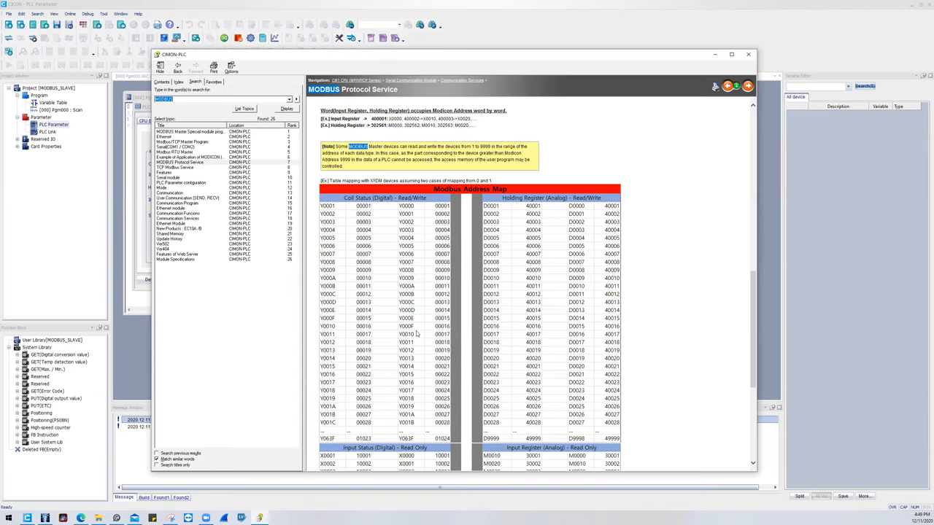
{"action": "mouse_move", "coordinate": [422, 335]}
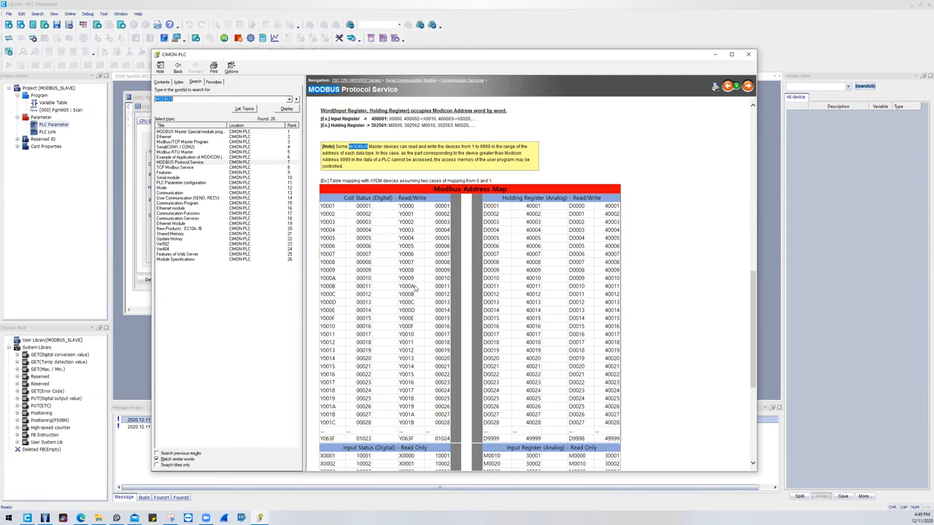
{"action": "mouse_move", "coordinate": [414, 330]}
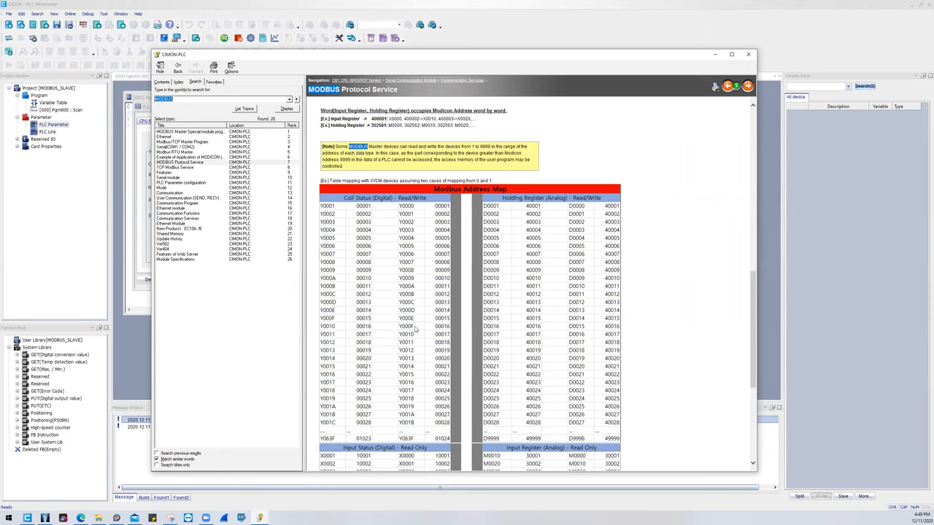
{"action": "mouse_move", "coordinate": [418, 275]}
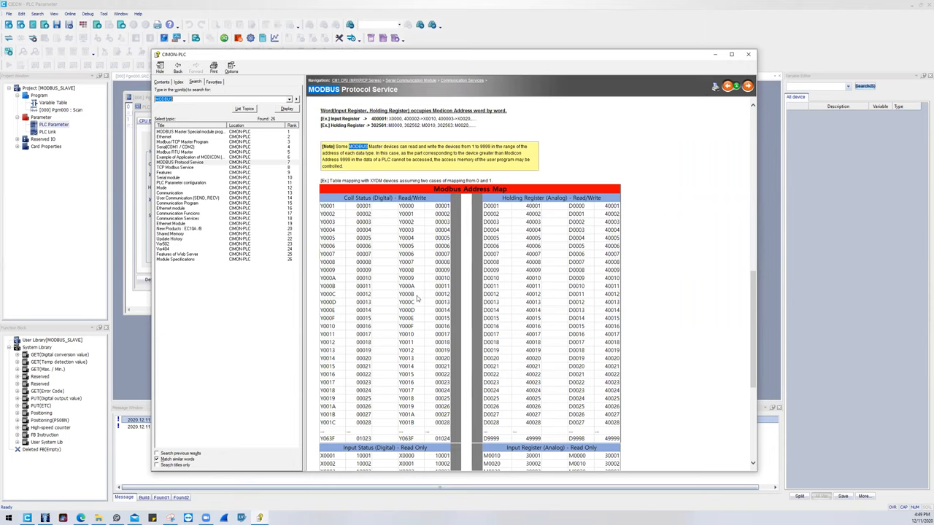
{"action": "mouse_move", "coordinate": [427, 352]}
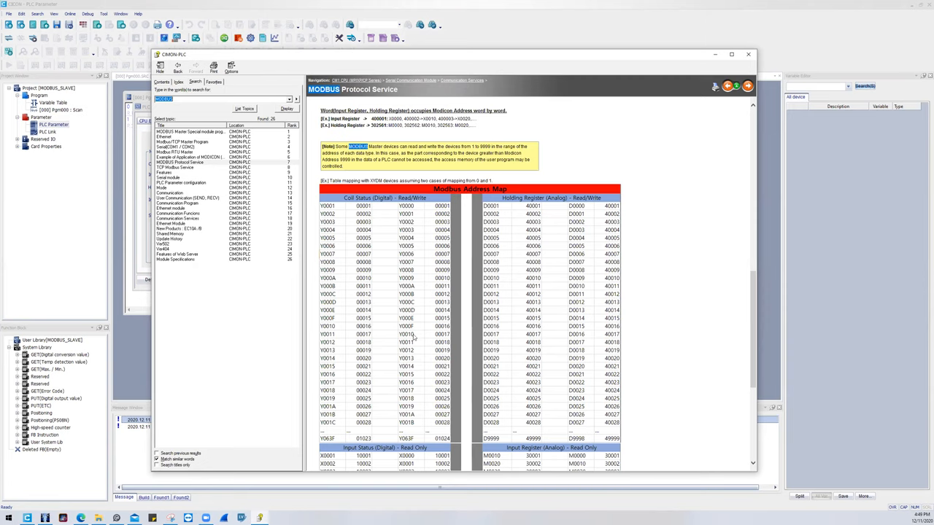
{"action": "mouse_move", "coordinate": [406, 362]}
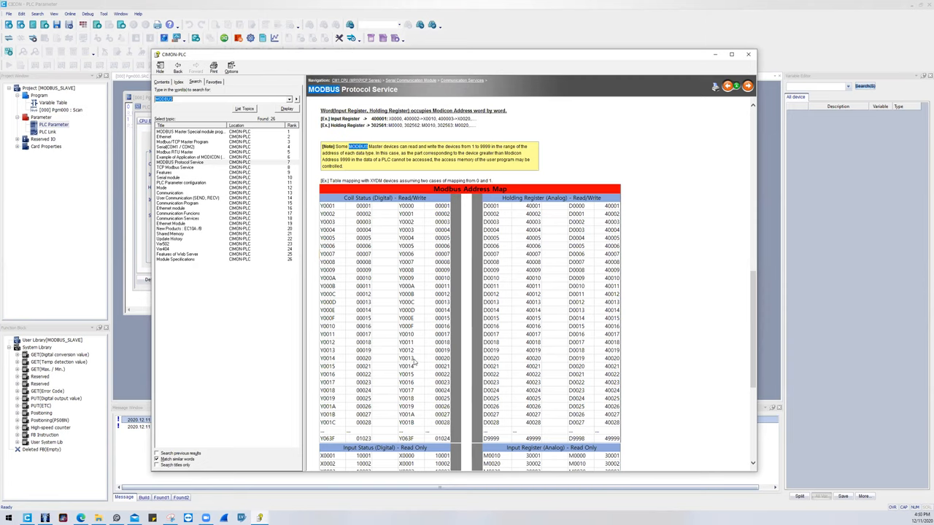
{"action": "mouse_move", "coordinate": [445, 363]}
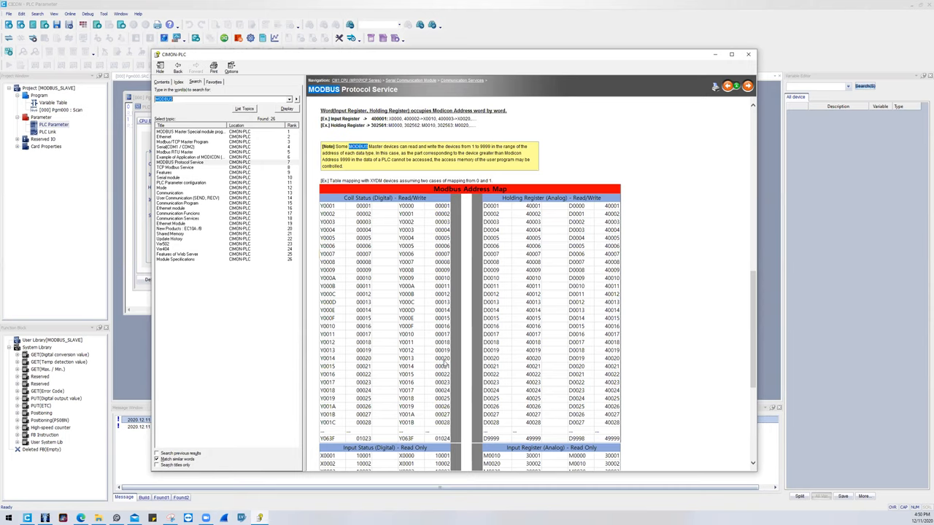
{"action": "mouse_move", "coordinate": [422, 324]}
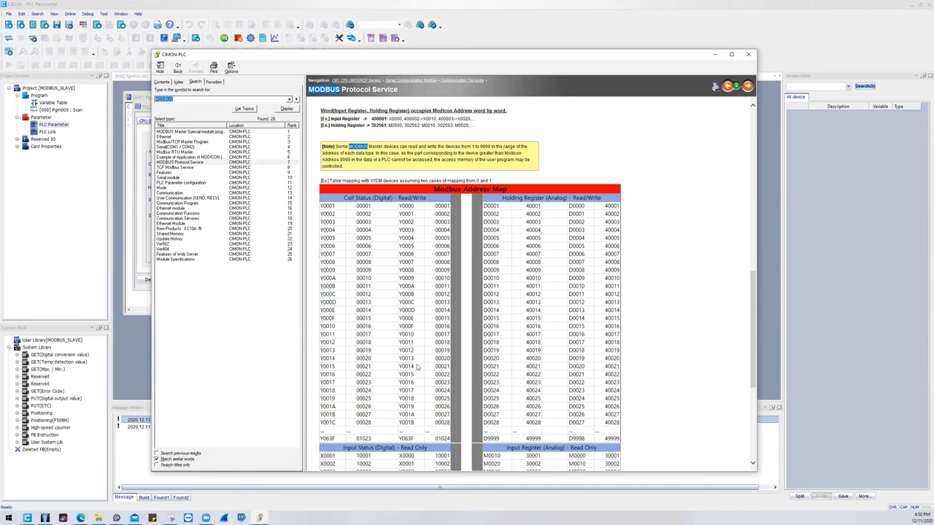
{"action": "mouse_move", "coordinate": [417, 364]}
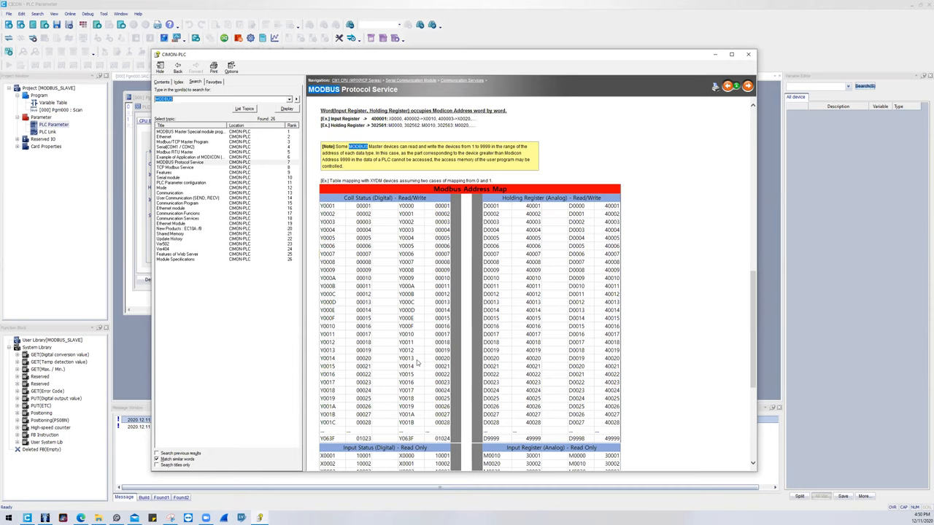
{"action": "mouse_move", "coordinate": [414, 362]}
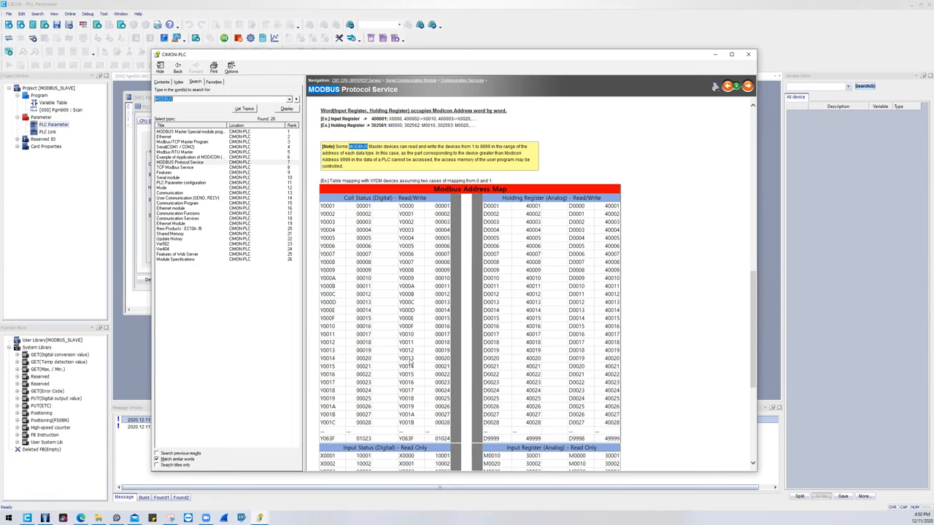
{"action": "mouse_move", "coordinate": [412, 357]}
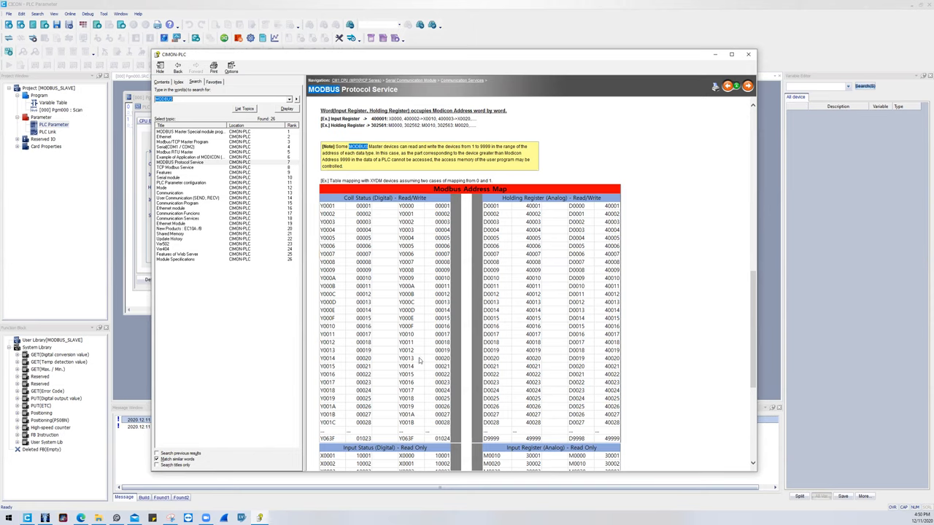
{"action": "mouse_move", "coordinate": [418, 359]}
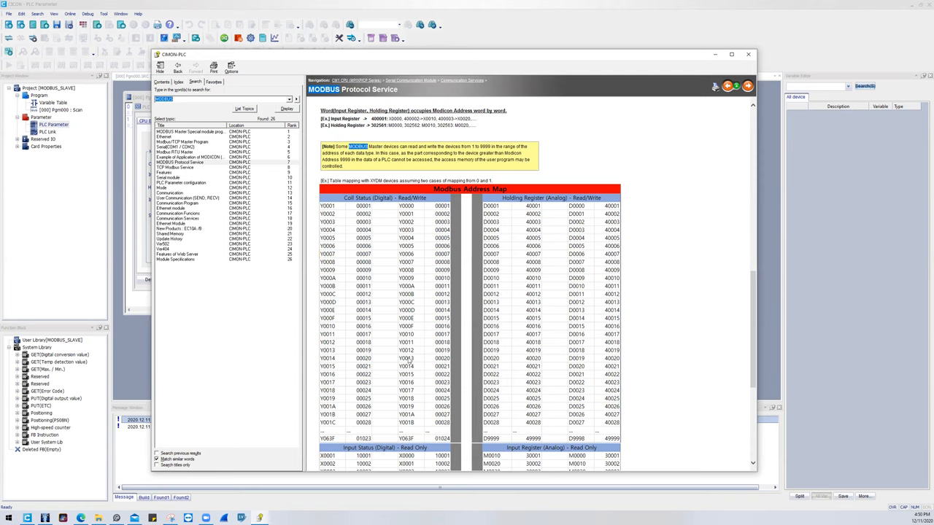
{"action": "mouse_move", "coordinate": [429, 361]}
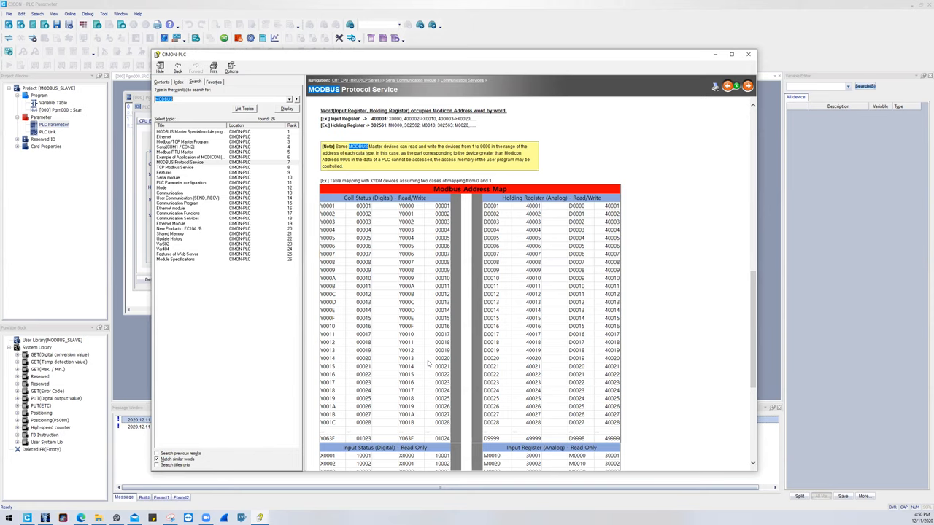
{"action": "mouse_move", "coordinate": [421, 376]}
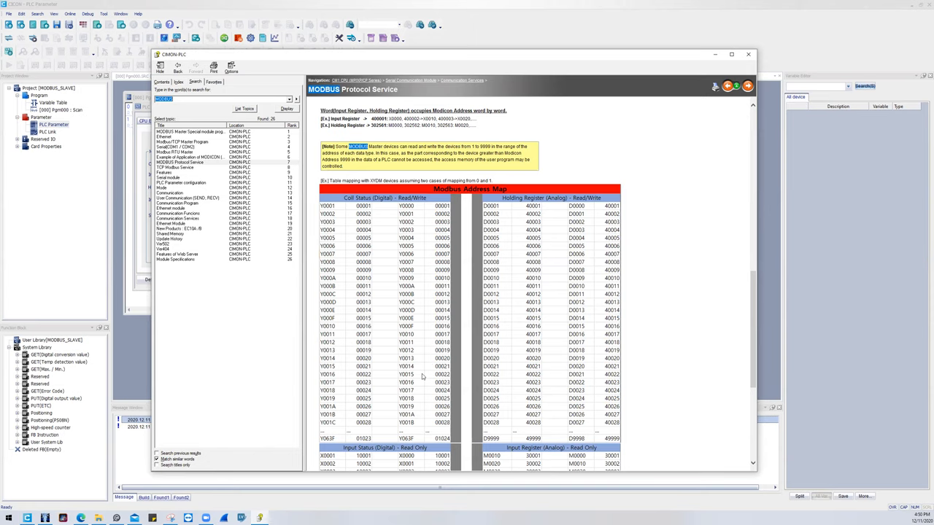
{"action": "scroll", "scroll_direction": "down", "scroll_amount": 3}
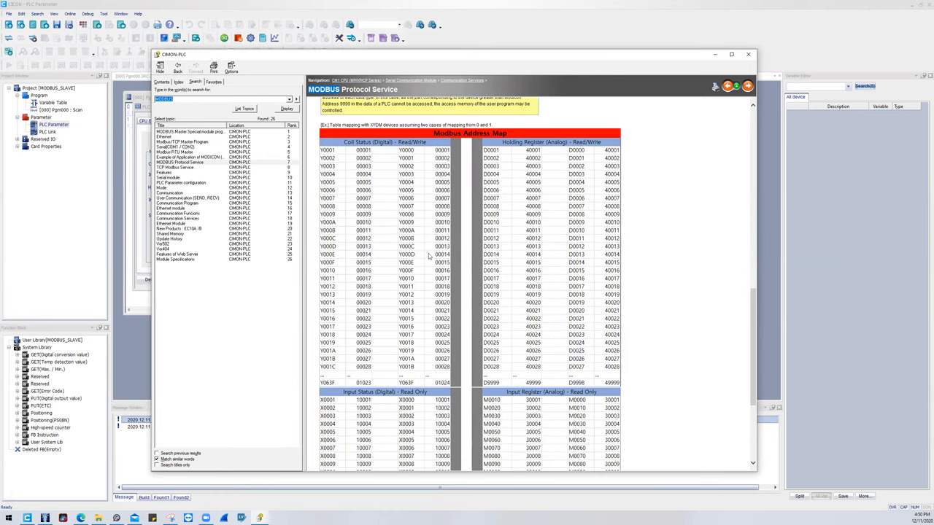
{"action": "scroll", "scroll_direction": "down", "scroll_amount": 3}
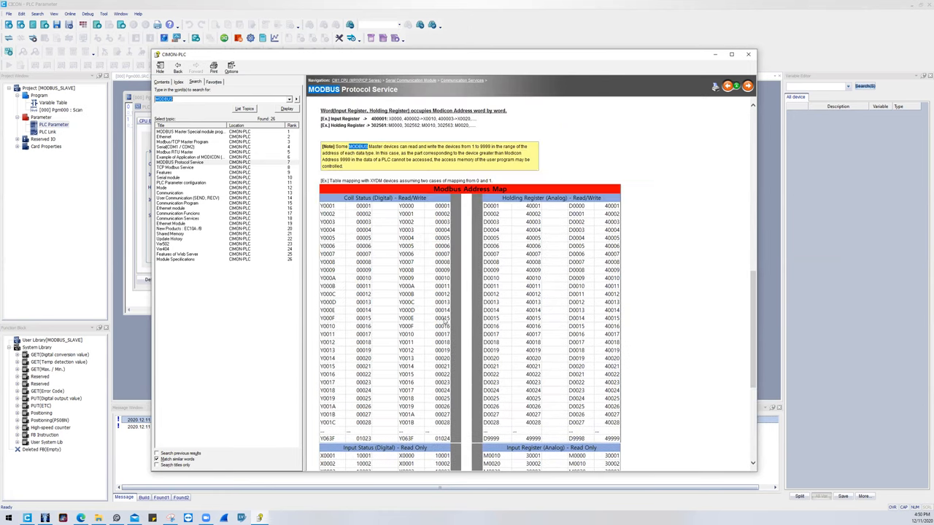
{"action": "scroll", "scroll_direction": "down", "scroll_amount": 3}
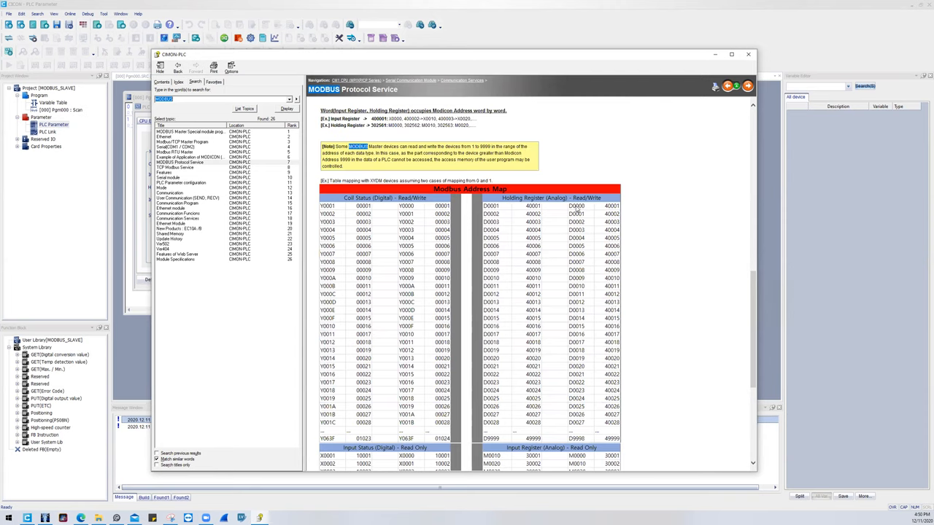
{"action": "mouse_move", "coordinate": [578, 207]}
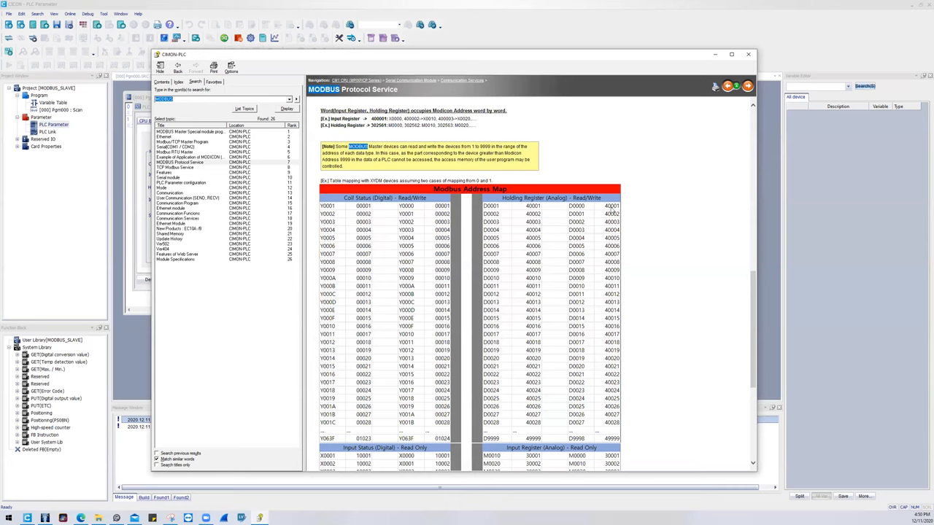
{"action": "mouse_move", "coordinate": [590, 322]}
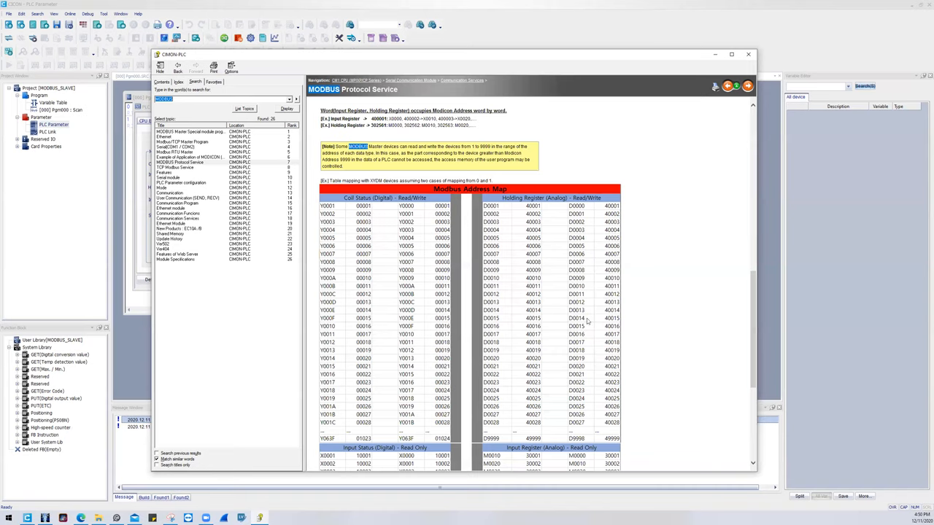
{"action": "mouse_move", "coordinate": [587, 405]}
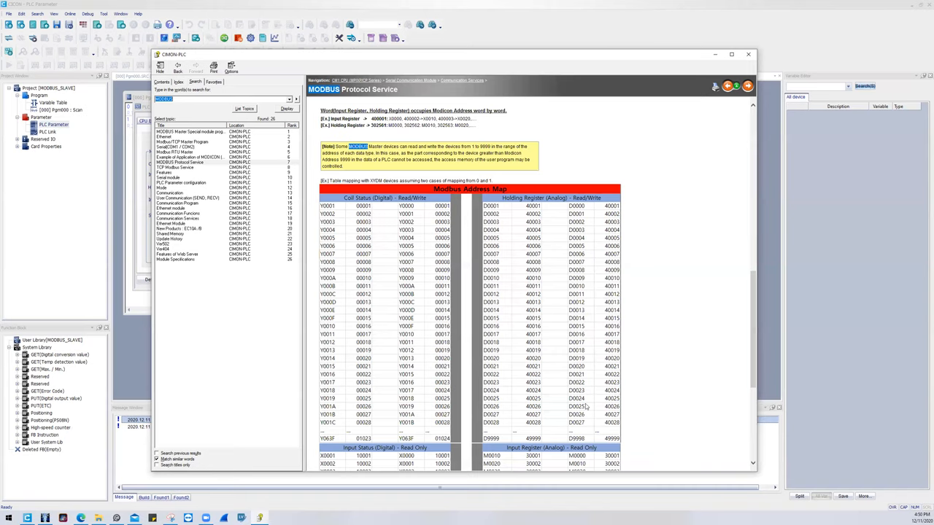
{"action": "mouse_move", "coordinate": [601, 350]}
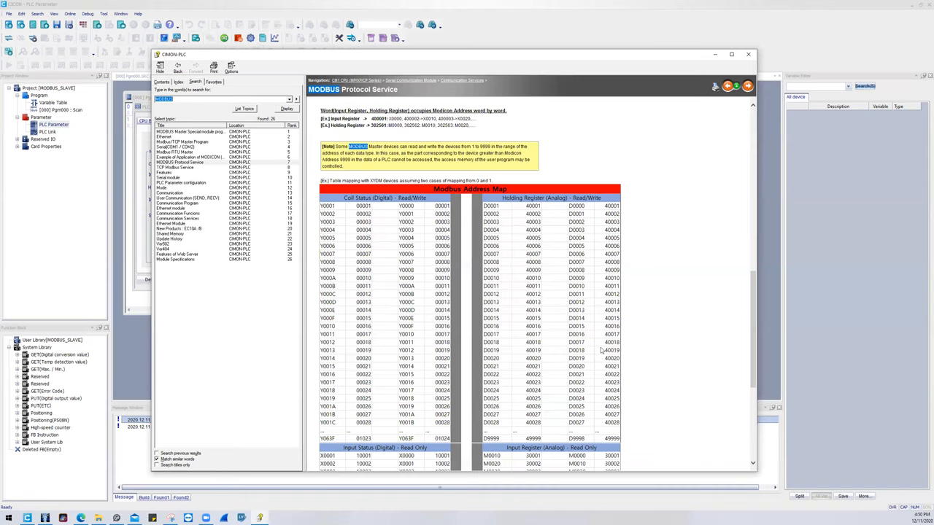
{"action": "scroll", "scroll_direction": "down", "scroll_amount": 3}
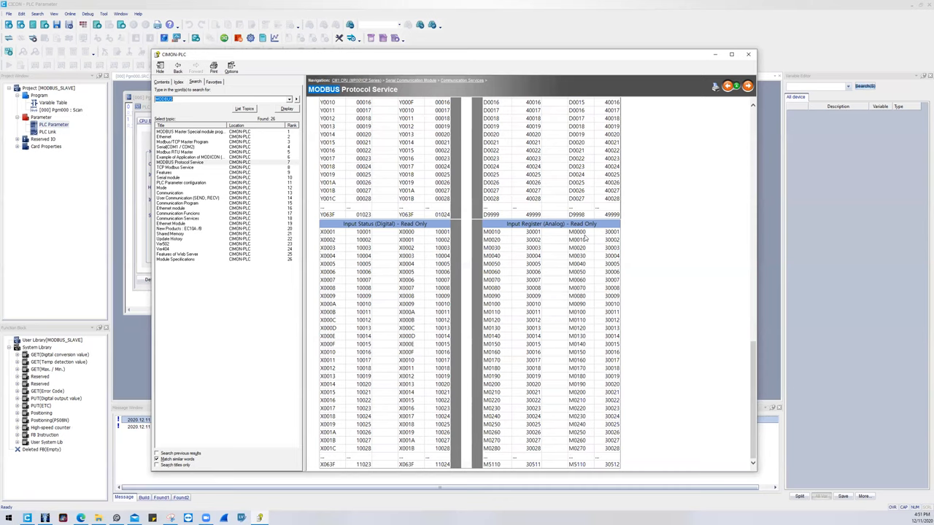
{"action": "mouse_move", "coordinate": [584, 283]}
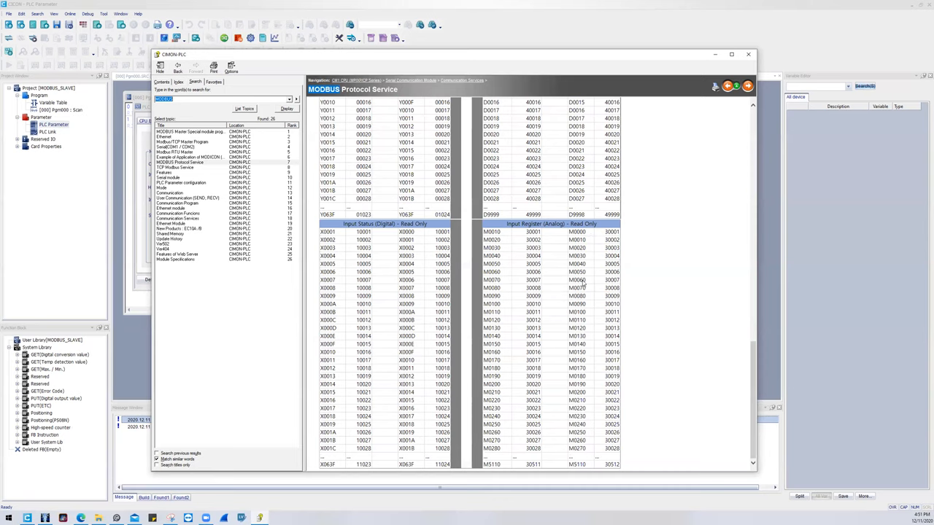
{"action": "mouse_move", "coordinate": [592, 283]}
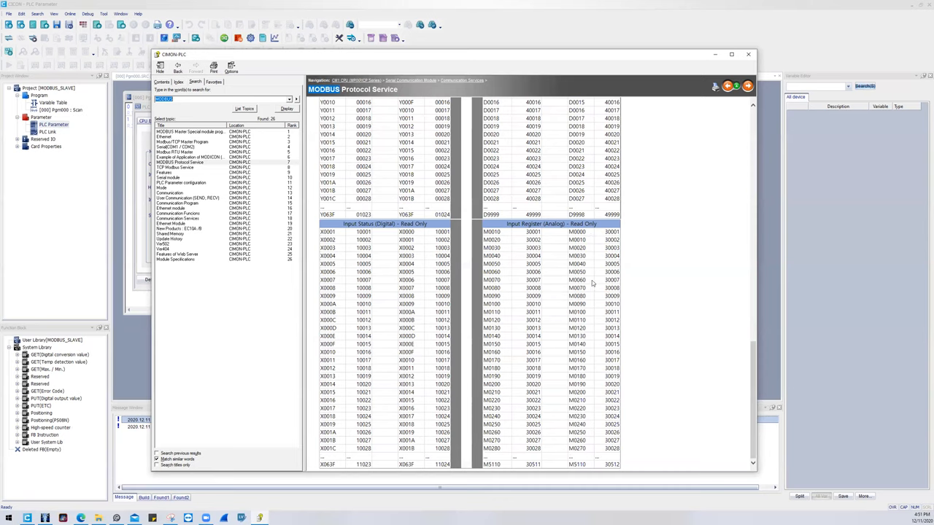
{"action": "mouse_move", "coordinate": [616, 292]}
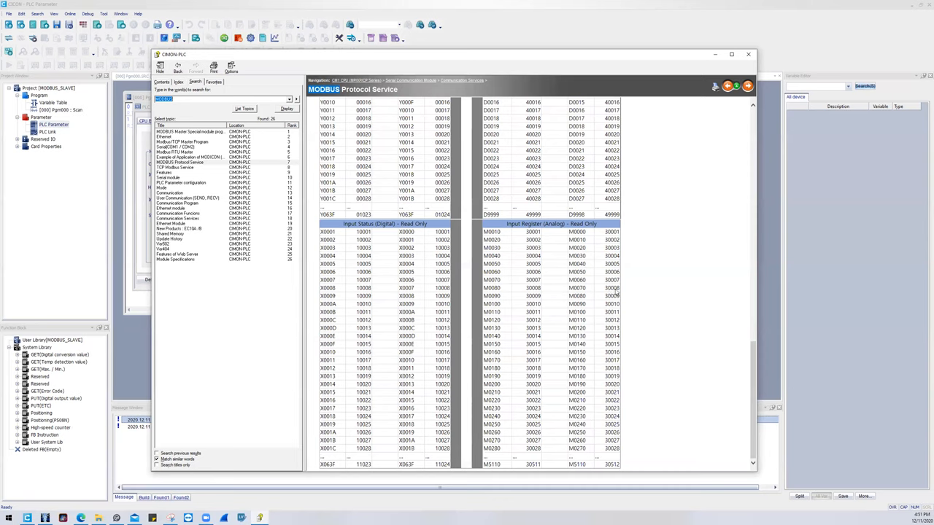
{"action": "mouse_move", "coordinate": [613, 295]}
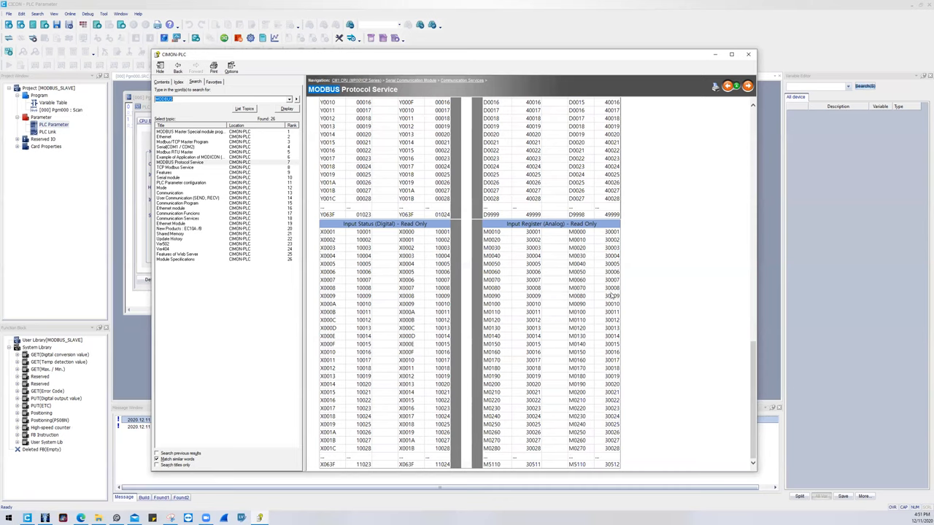
{"action": "mouse_move", "coordinate": [611, 294]}
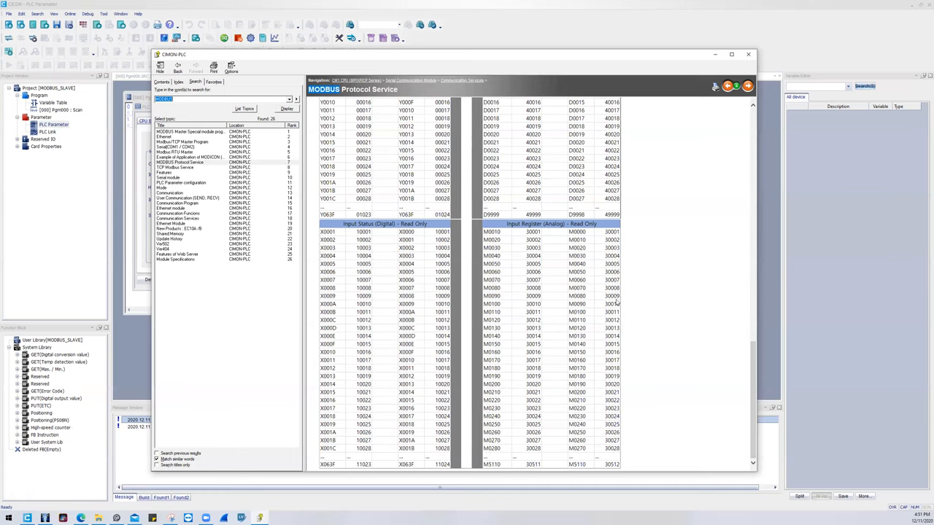
{"action": "mouse_move", "coordinate": [581, 367]}
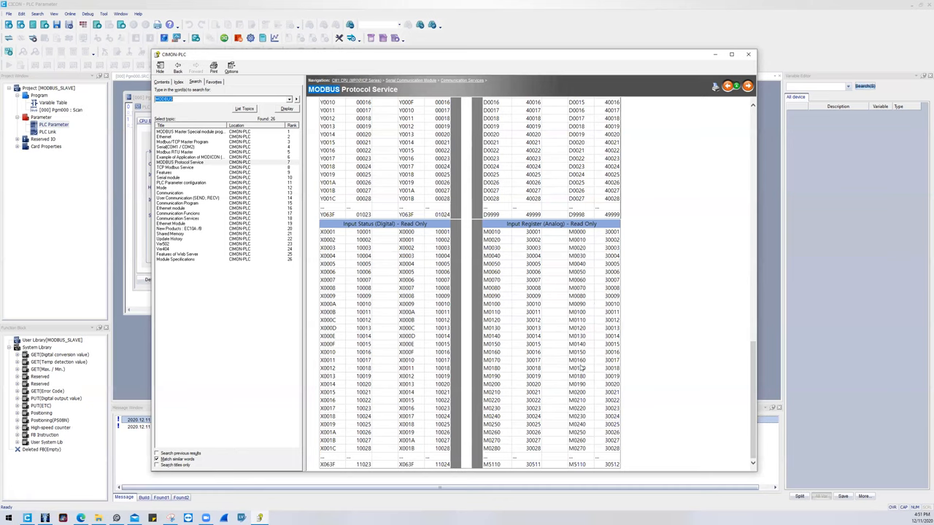
{"action": "mouse_move", "coordinate": [597, 327]}
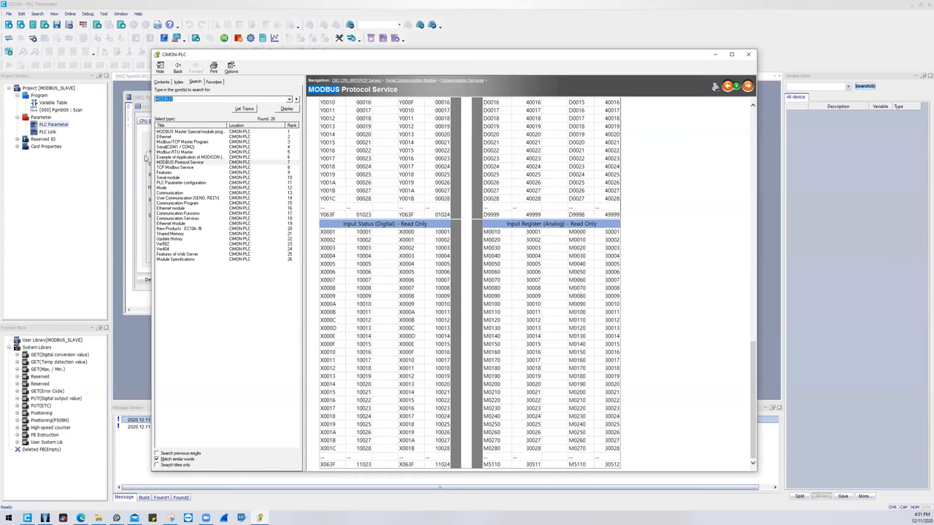
{"action": "mouse_move", "coordinate": [158, 167]}
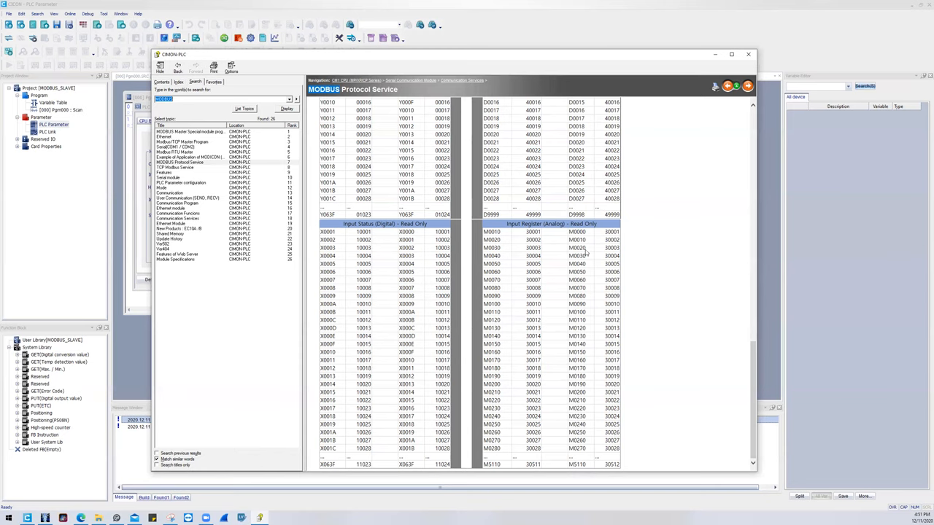
{"action": "mouse_move", "coordinate": [587, 238]}
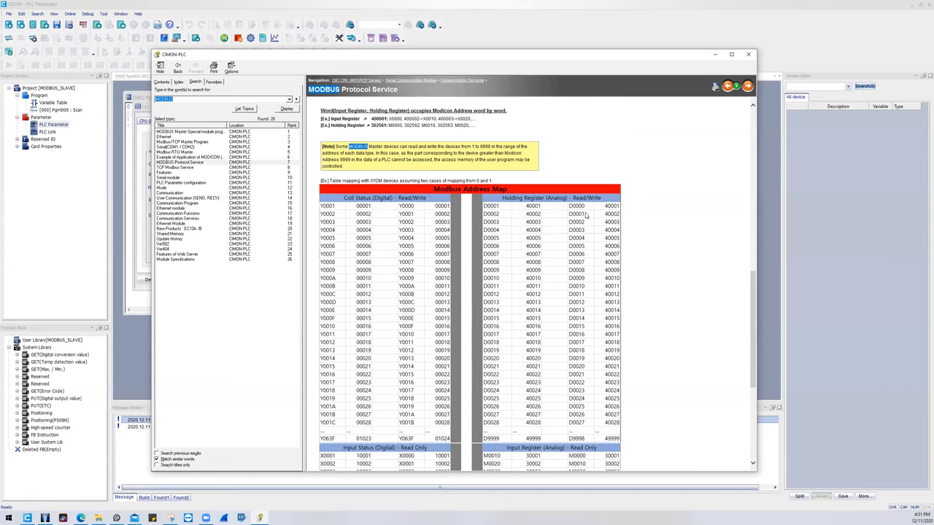
{"action": "mouse_move", "coordinate": [617, 218]}
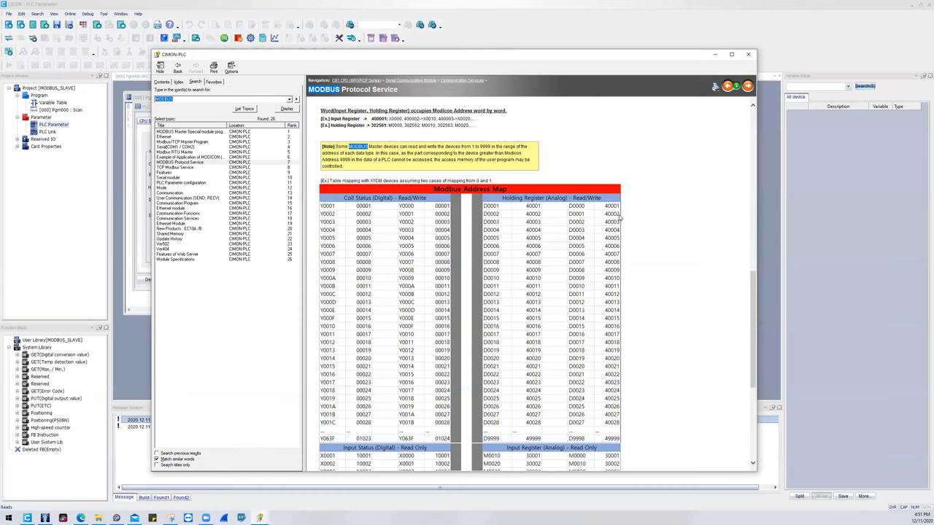
{"action": "mouse_move", "coordinate": [581, 216]}
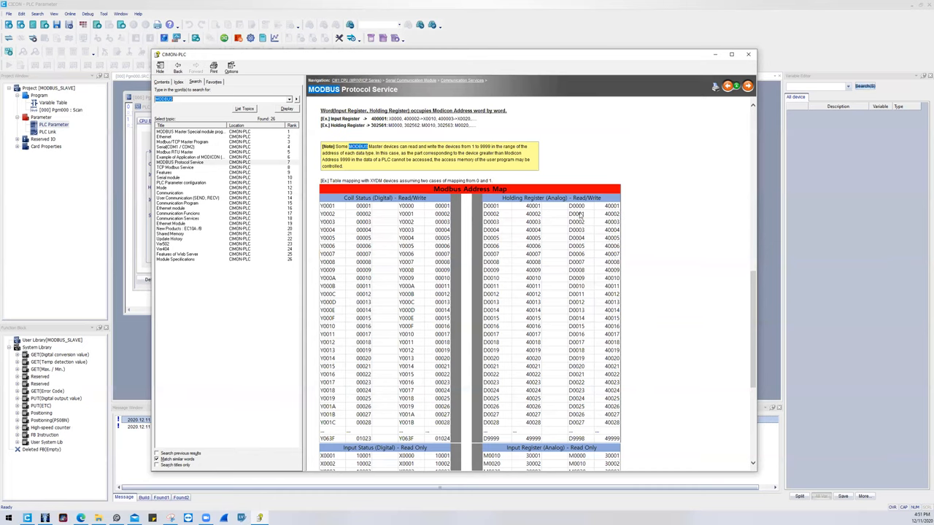
Finish scrolling the address map, then cancel the PLC Parameter dialog to return to the ladder program.
{"action": "scroll", "scroll_direction": "down", "scroll_amount": 3}
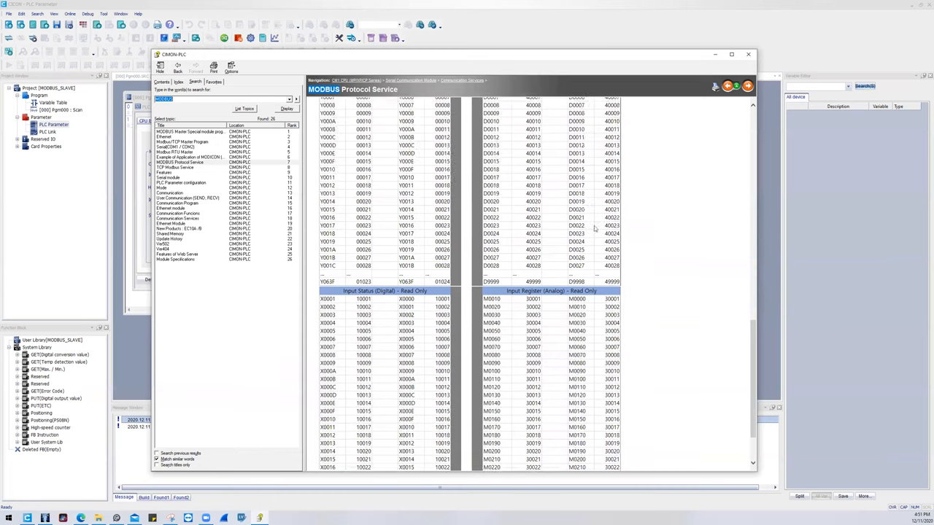
{"action": "scroll", "scroll_direction": "down", "scroll_amount": 3}
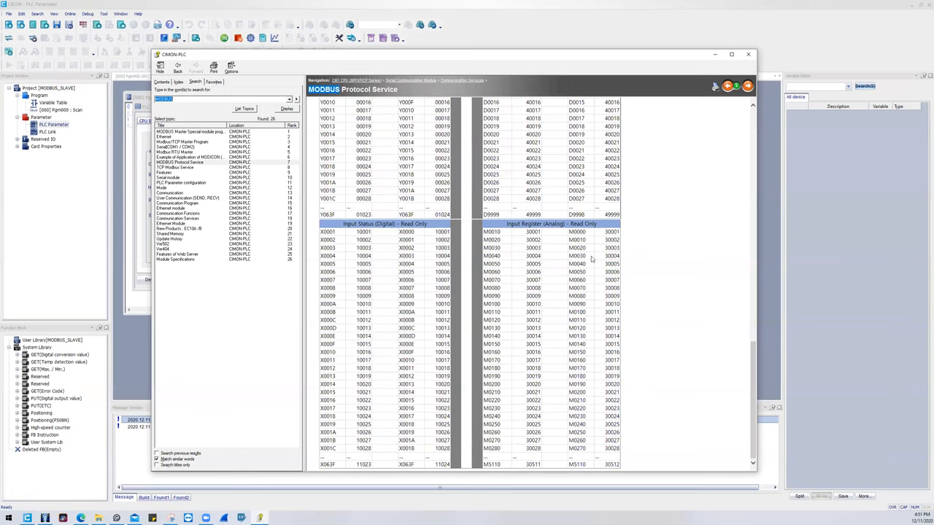
{"action": "mouse_move", "coordinate": [618, 260]}
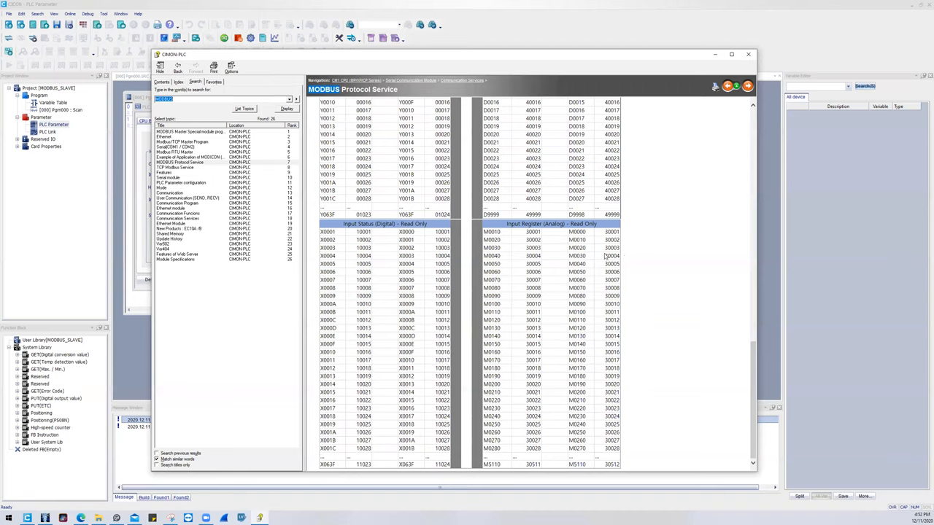
{"action": "mouse_move", "coordinate": [581, 260]}
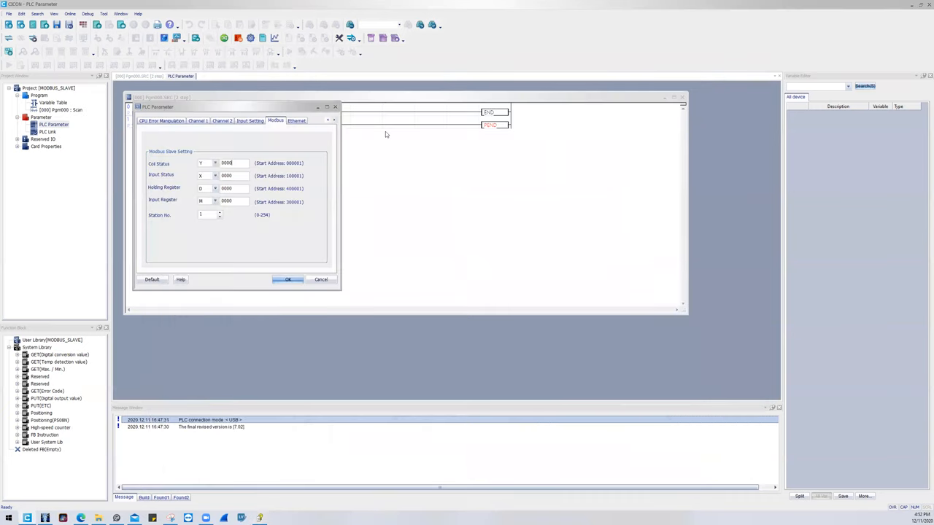
{"action": "mouse_move", "coordinate": [408, 134]}
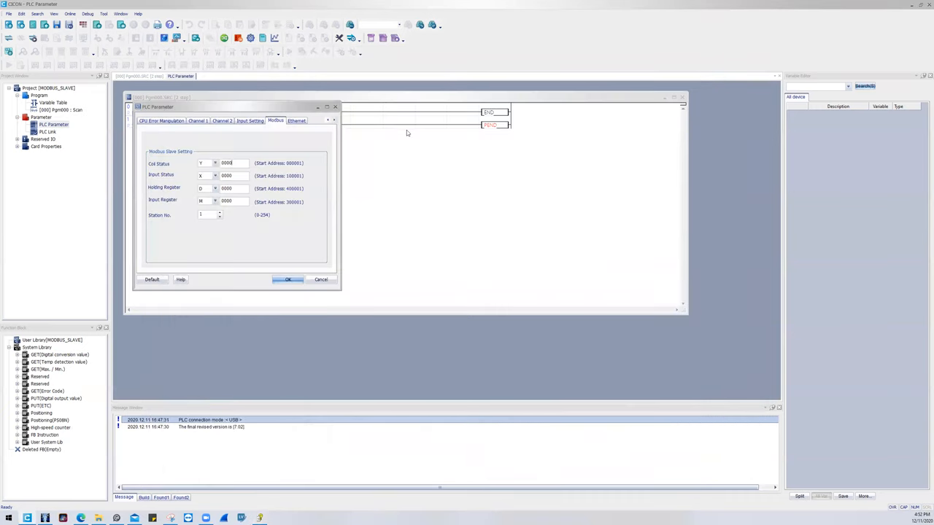
{"action": "left_click", "coordinate": [289, 280]}
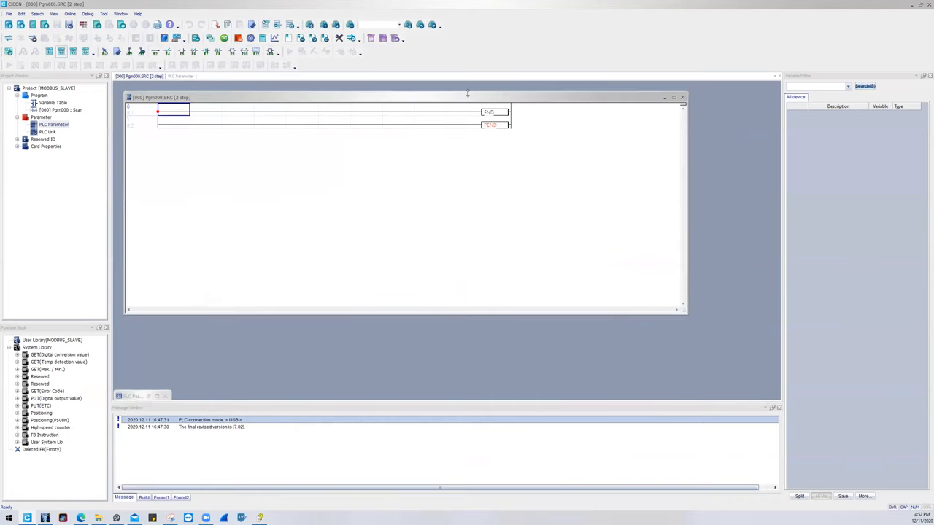